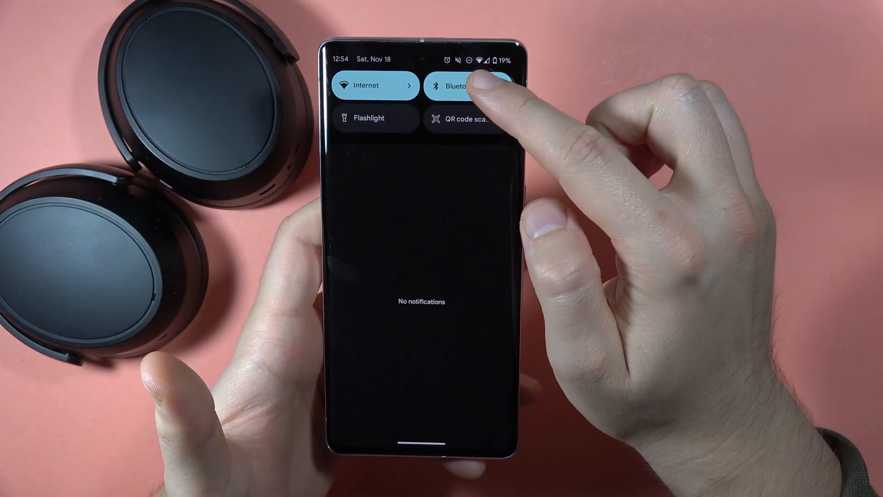
Step: Turn Bluetooth off from its Quick Settings tile, leaving Internet on
{"action": "left_click", "coordinate": [467, 86]}
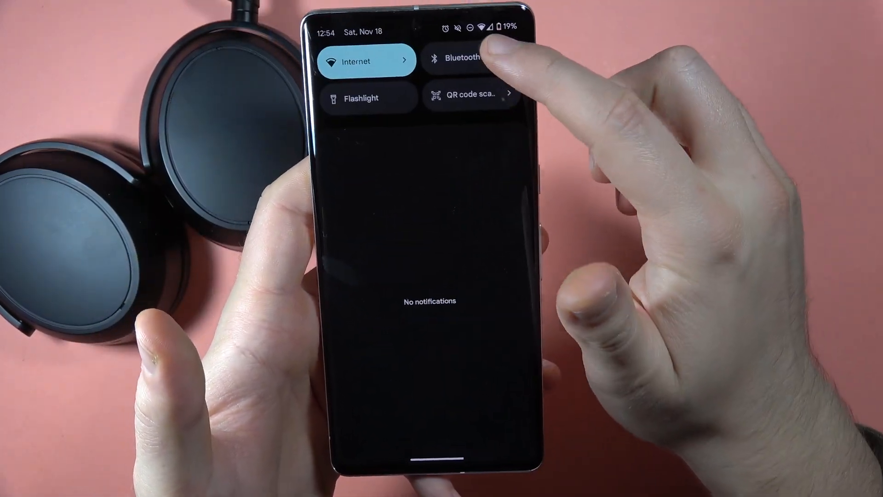
Step: Pair the Sennheiser MOMENTUM 4 headphones from Connected devices and confirm pairing
{"action": "left_click", "coordinate": [463, 57]}
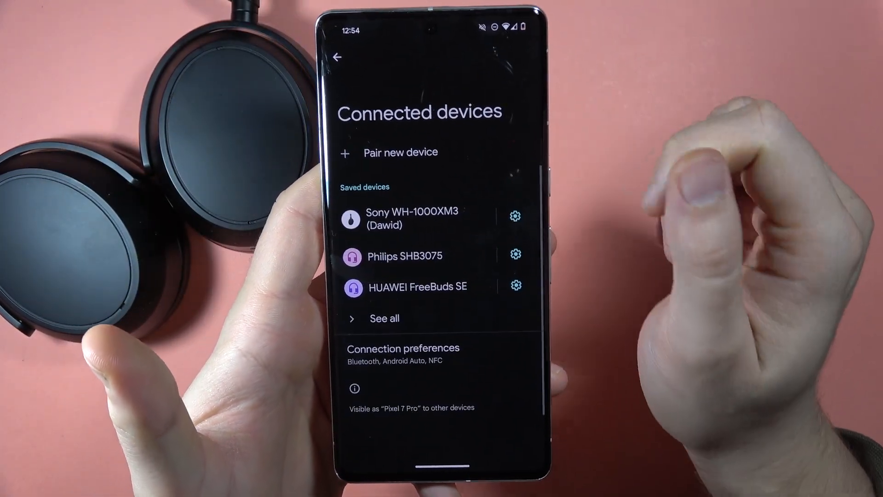
{"action": "left_click", "coordinate": [401, 153]}
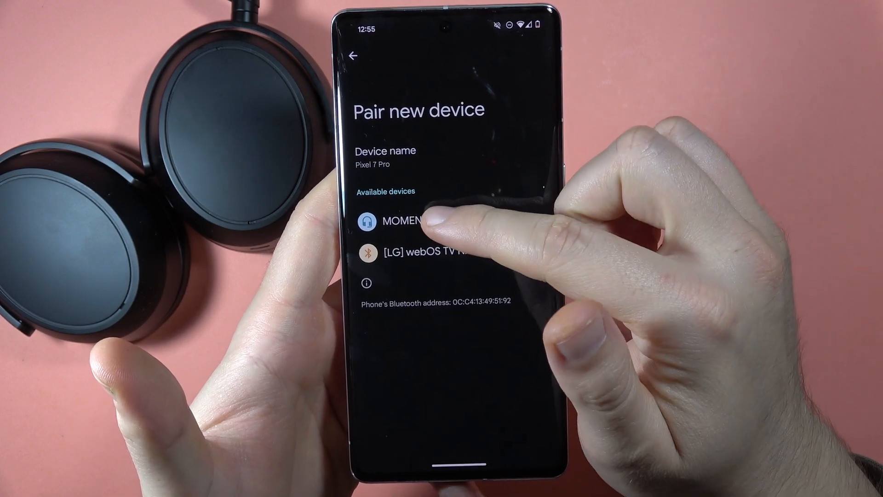
{"action": "left_click", "coordinate": [405, 219]}
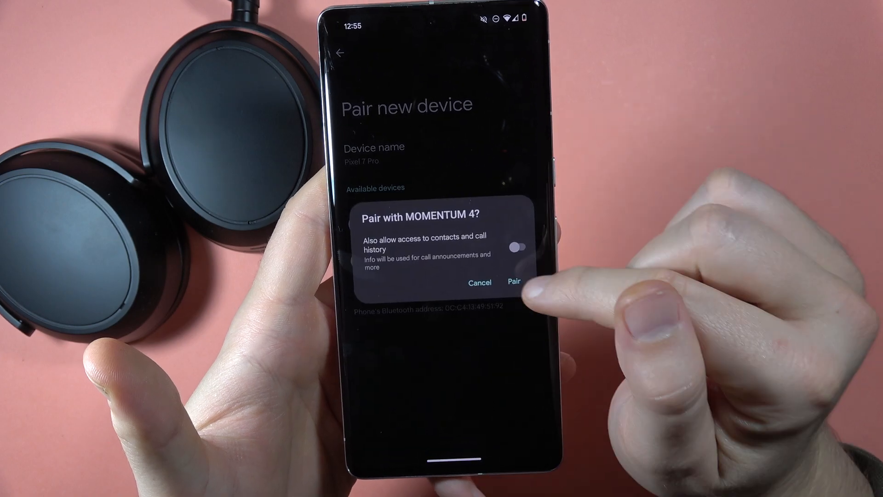
{"action": "left_click", "coordinate": [514, 282]}
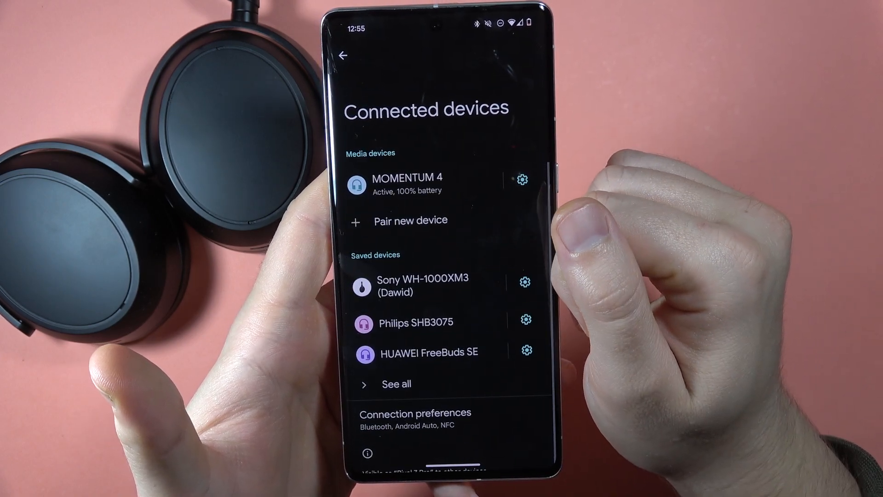